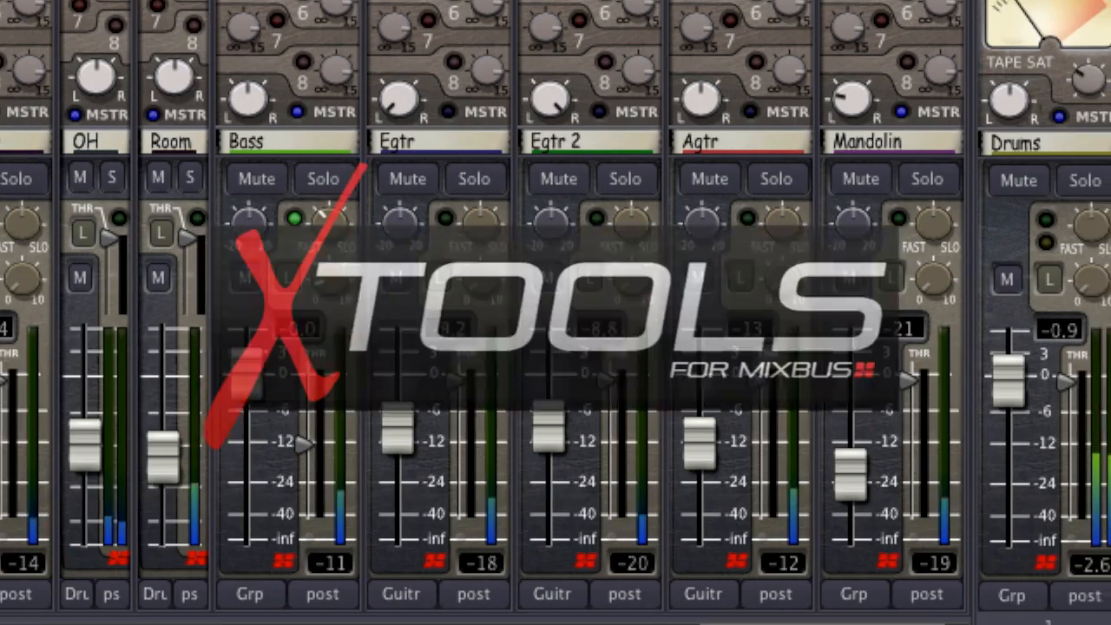
Reshape the XT ME curve around 1.4k and deepen the dip near 2k.
scroll("right", 3)
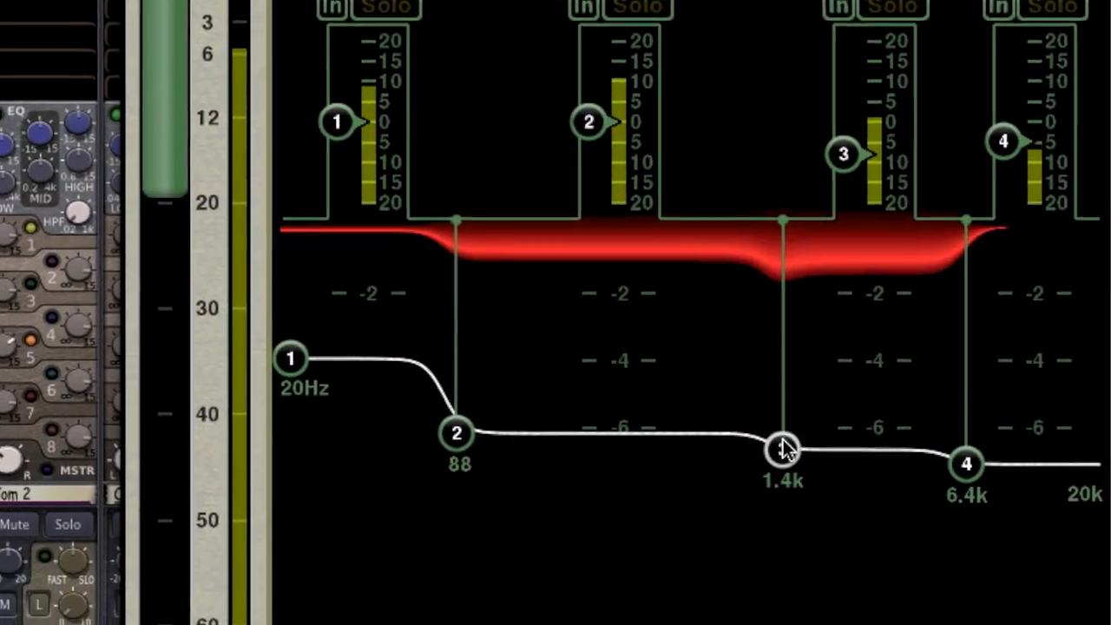
left_click_drag(781, 449, 712, 356)
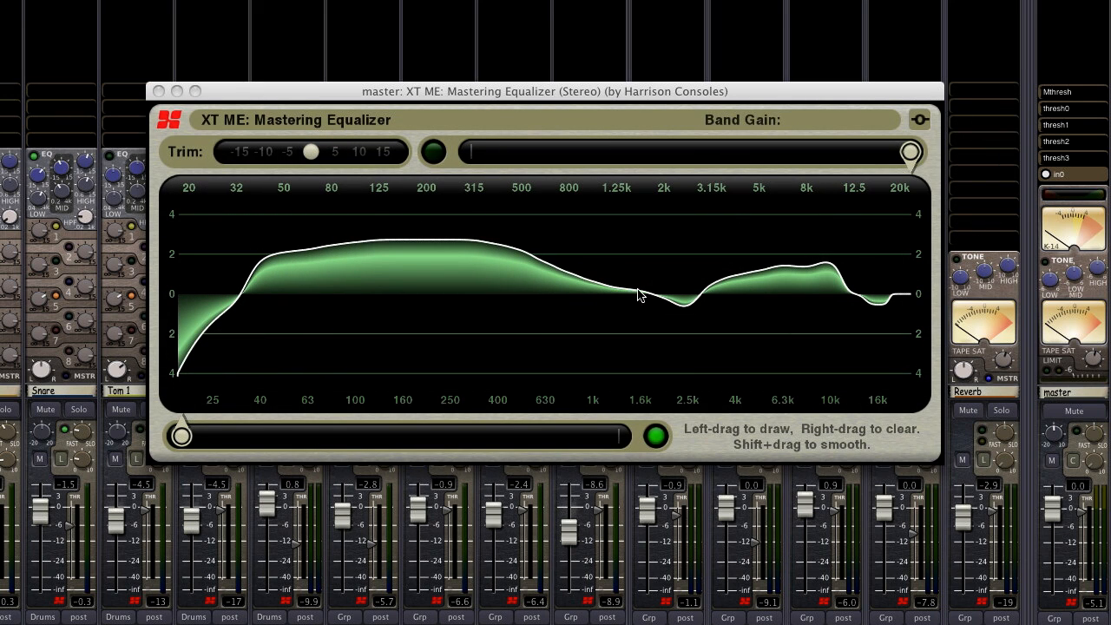
left_click_drag(638, 295, 673, 316)
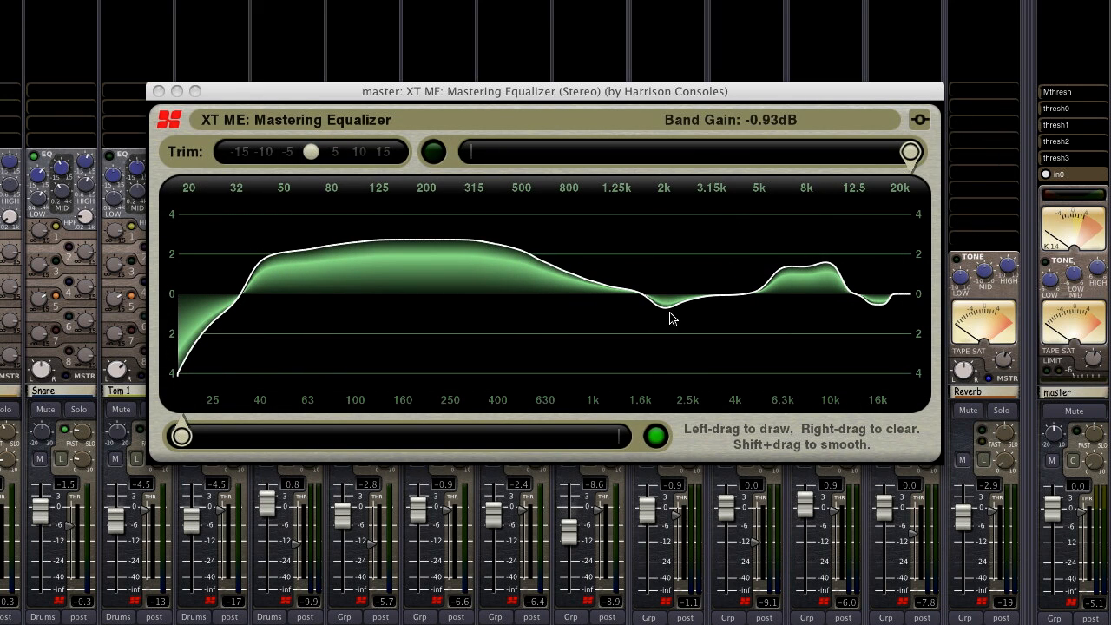
left_click_drag(673, 316, 721, 314)
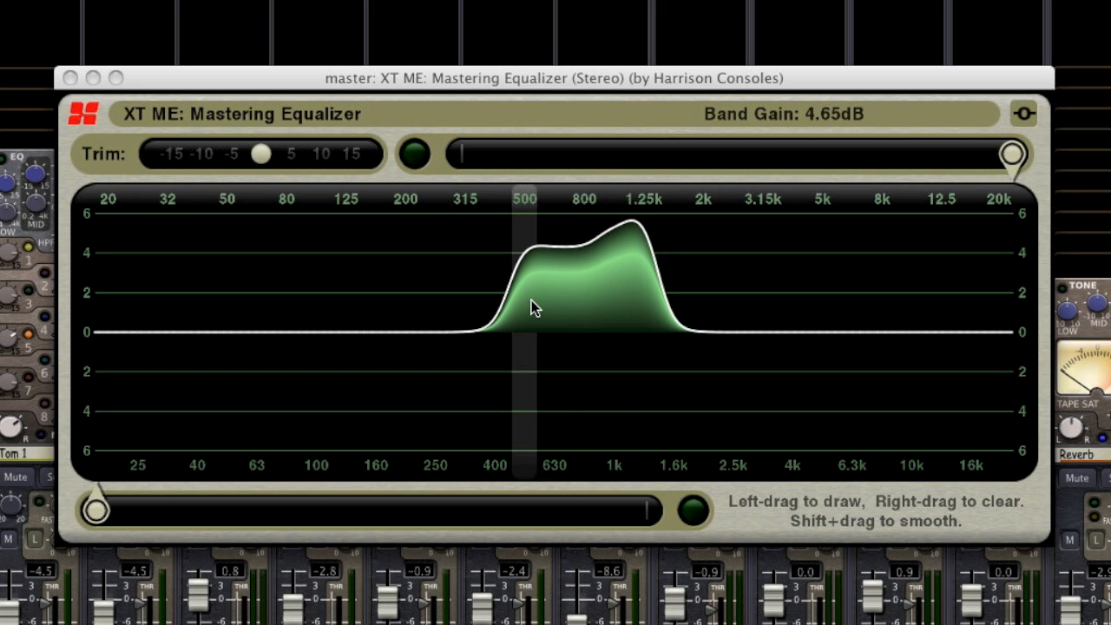
Draw a low boost at 125 Hz, high boost at 12.5k and 2.5k peak, then clear to flat.
left_click_drag(534, 308, 563, 317)
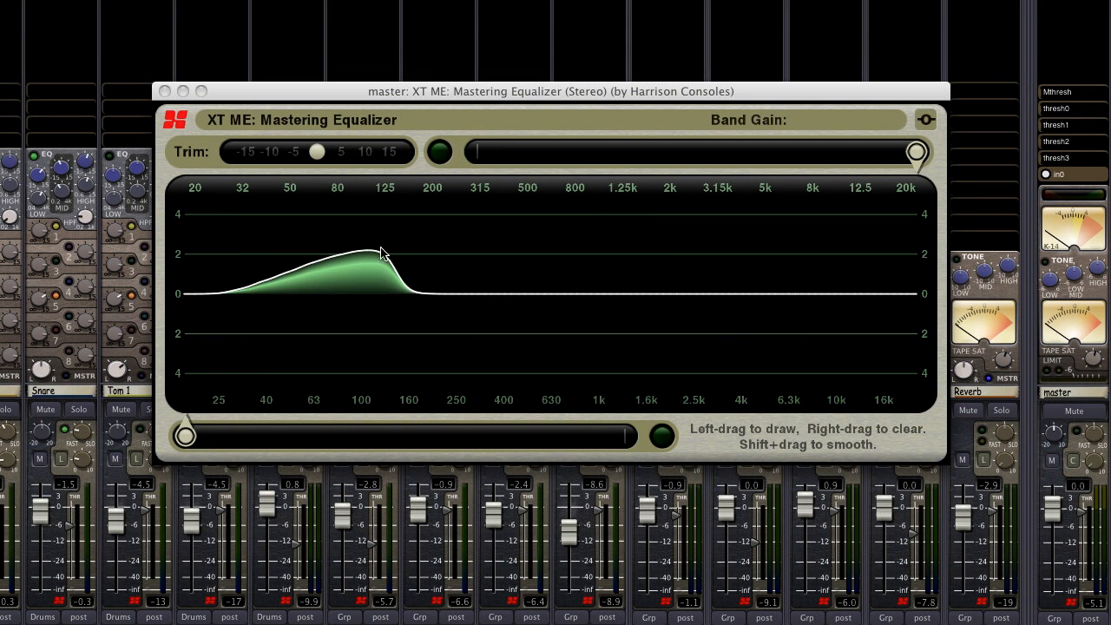
left_click_drag(382, 256, 850, 252)
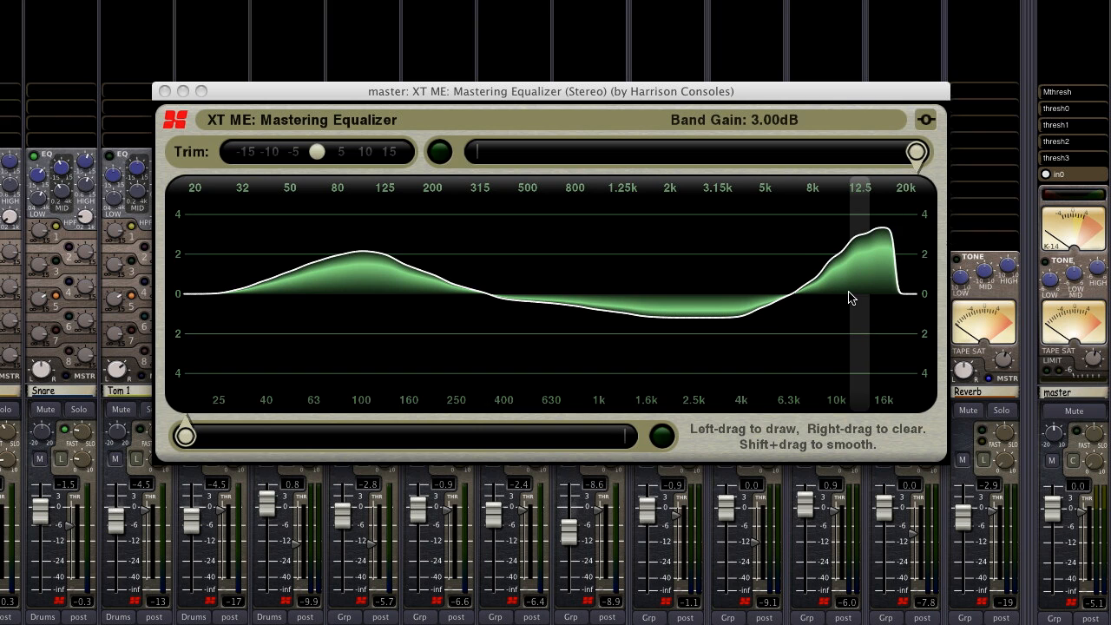
left_click_drag(851, 295, 607, 301)
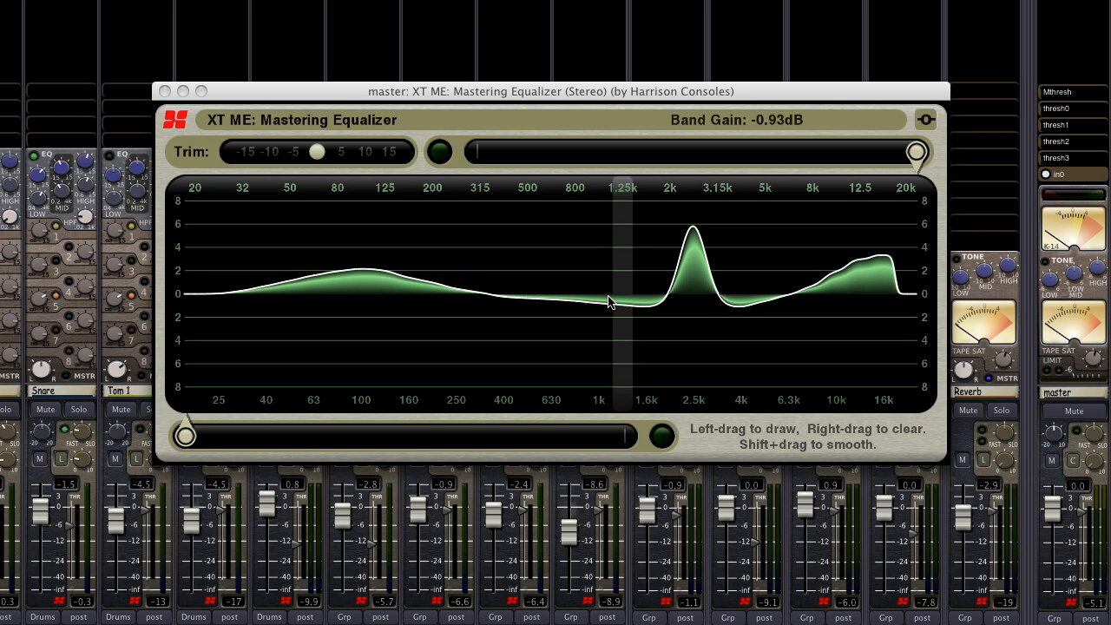
left_click_drag(599, 299, 612, 360)
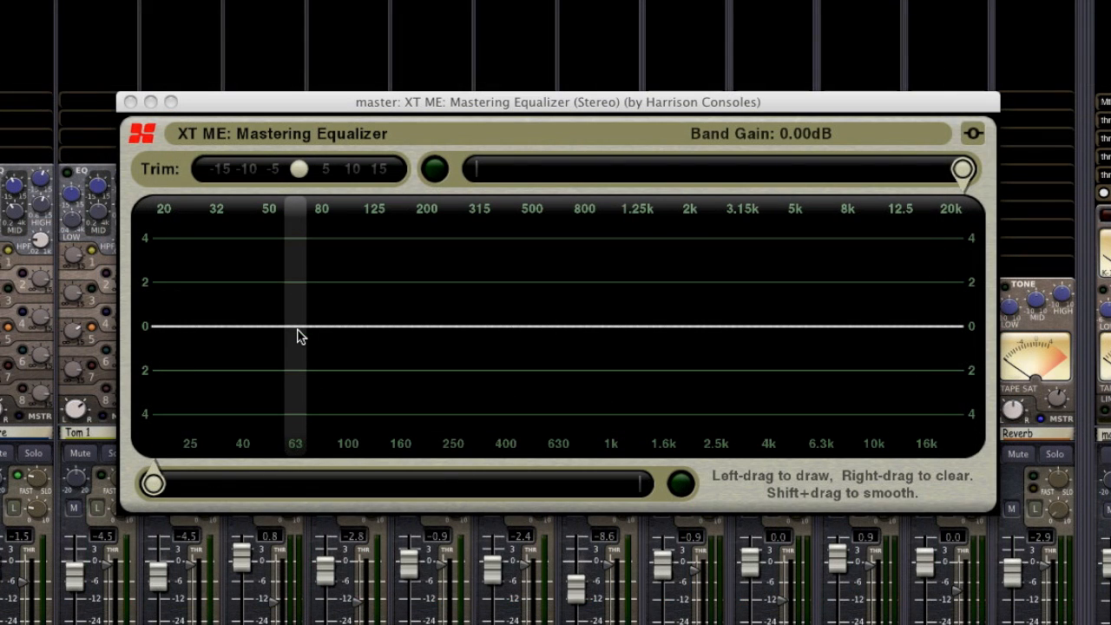
Draw gentle master EQ bumps near 125 Hz and 1.6k, then smooth and refine the low boost.
left_click_drag(299, 334, 486, 317)
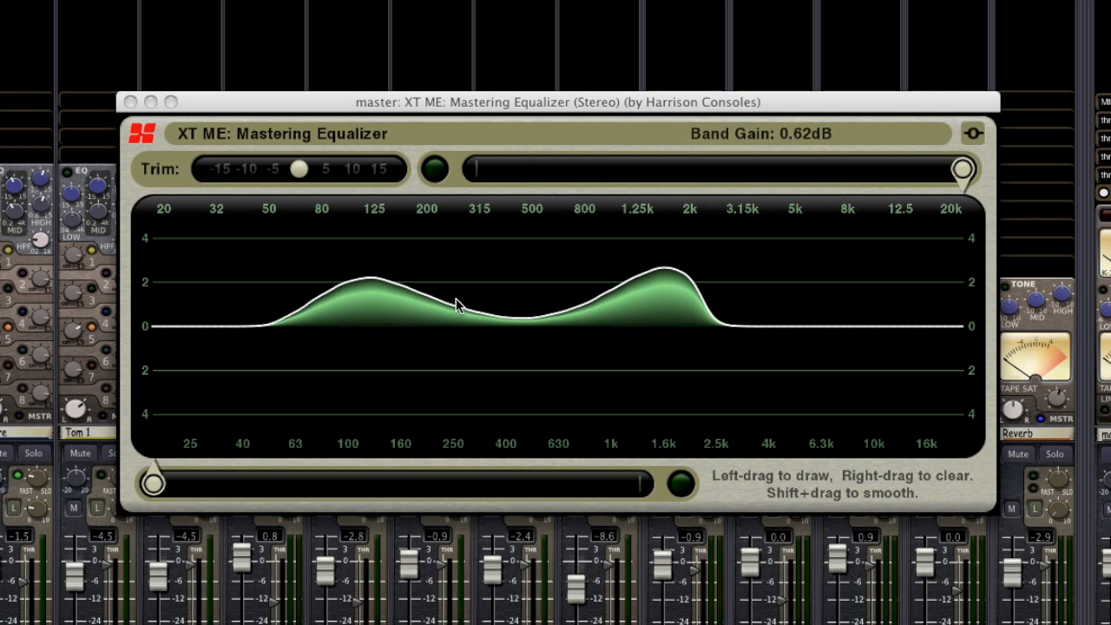
left_click_drag(461, 304, 346, 295)
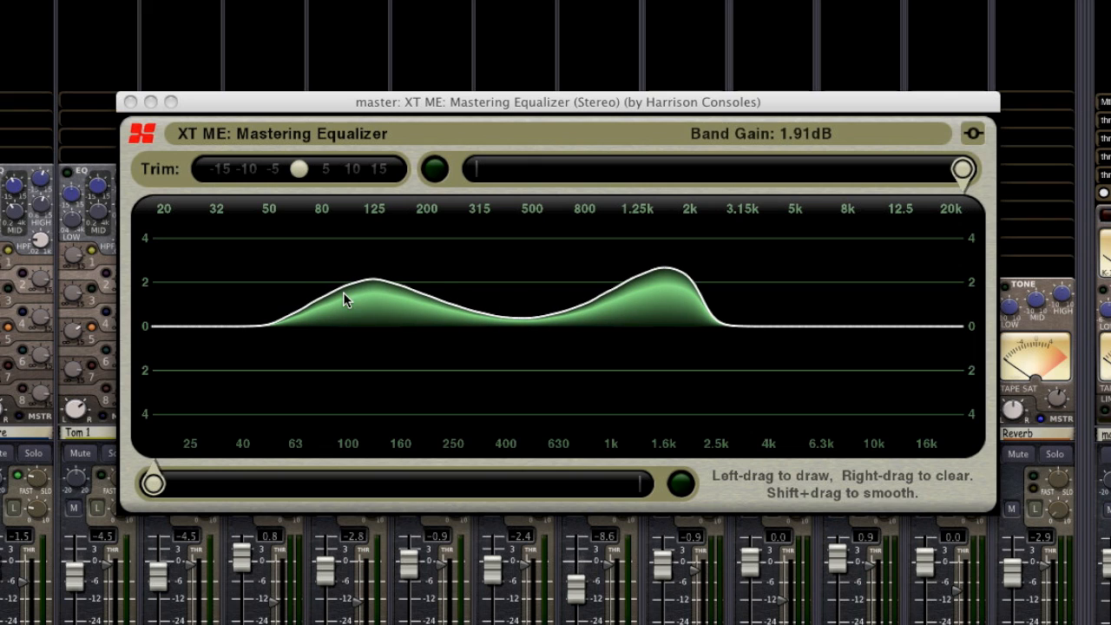
left_click_drag(343, 299, 426, 304)
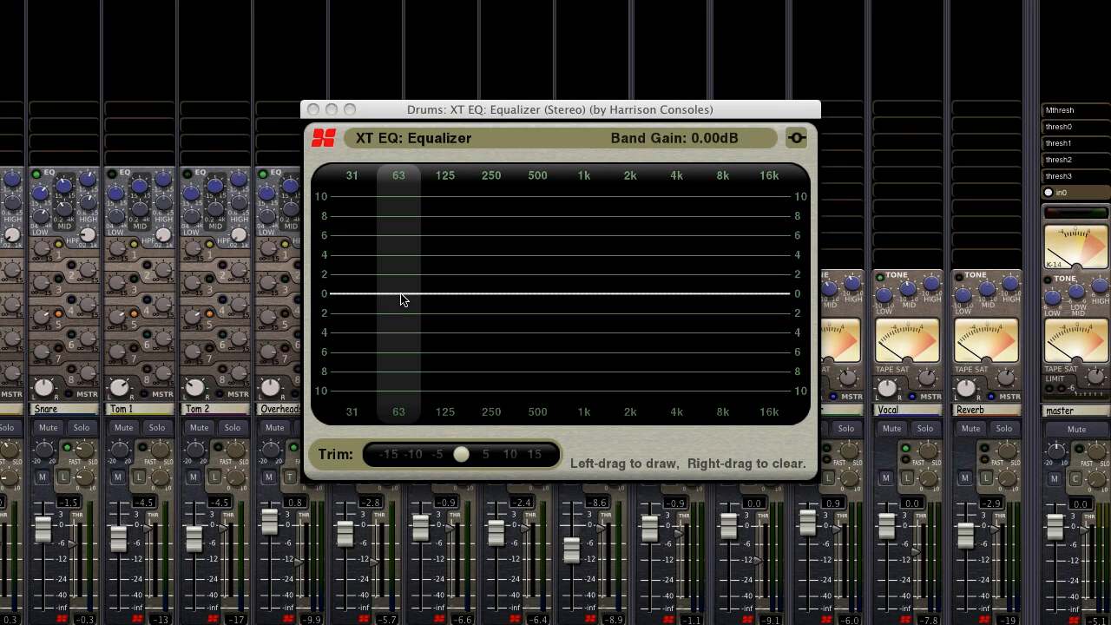
Shape the Drums XT EQ curve around 63 Hz.
left_click_drag(403, 299, 695, 290)
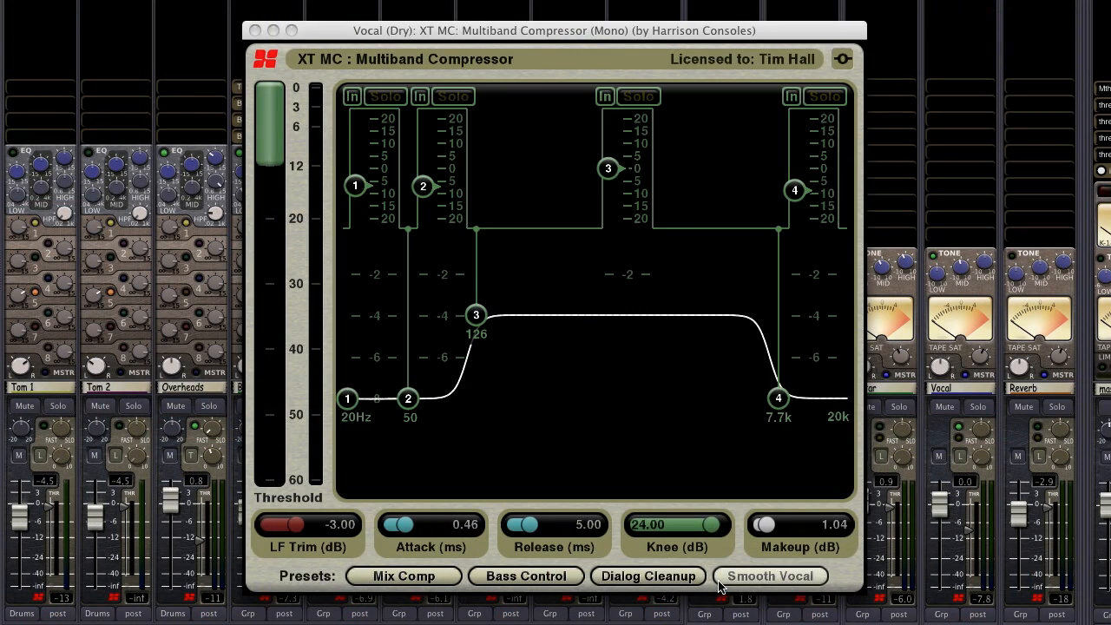
Load the Smooth Vocal preset, move the mid crossover to 364 Hz, then back to 126 Hz.
left_click(770, 575)
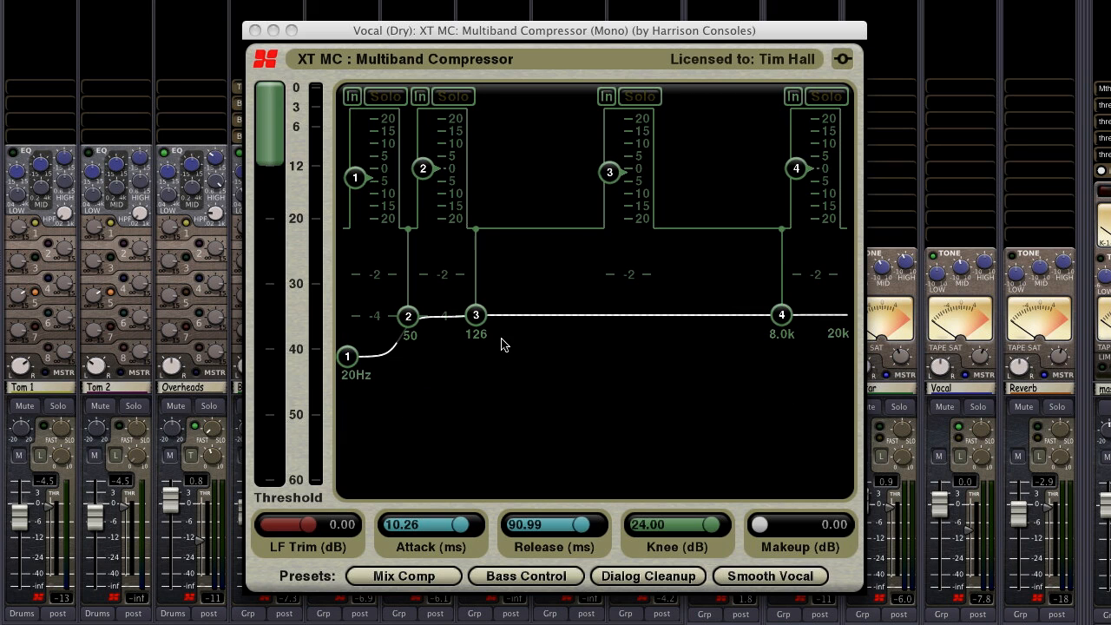
left_click_drag(475, 315, 575, 335)
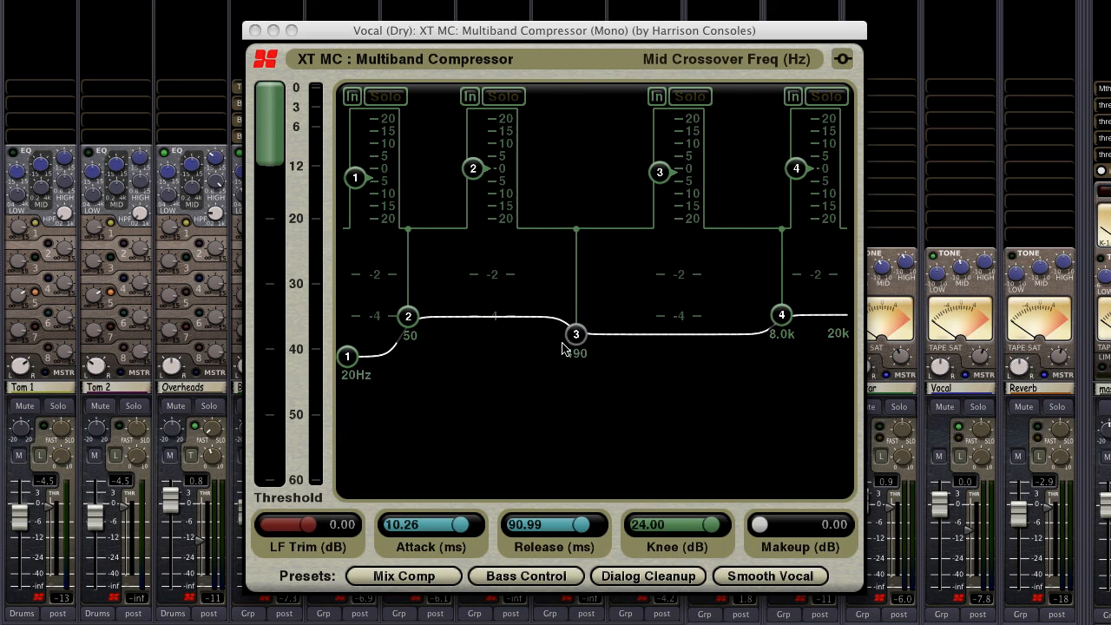
left_click_drag(576, 334, 554, 350)
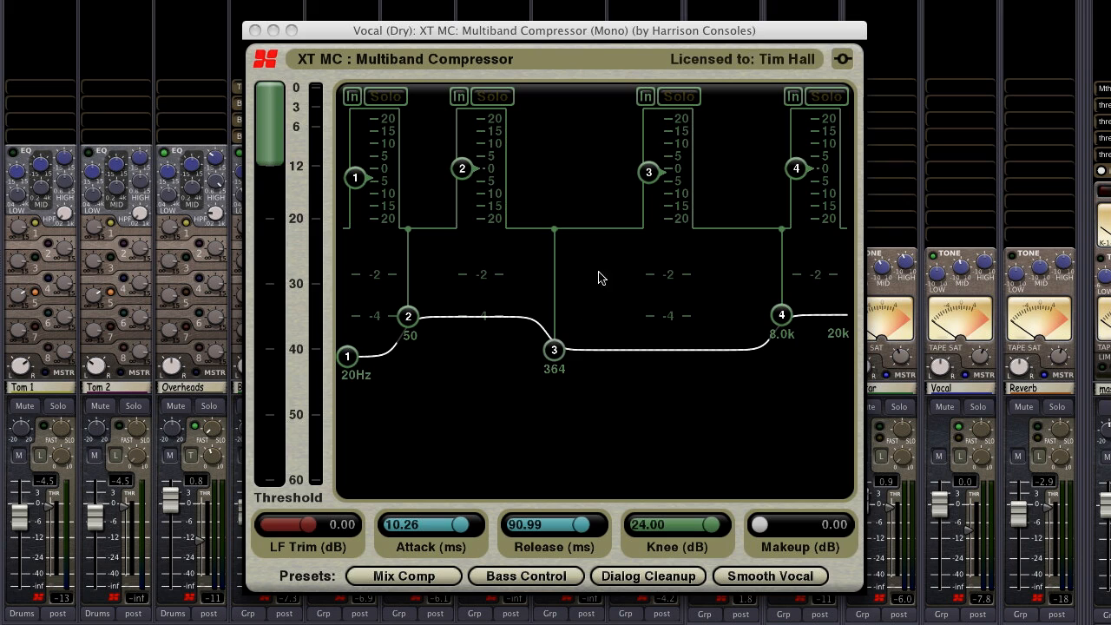
left_click_drag(649, 172, 649, 189)
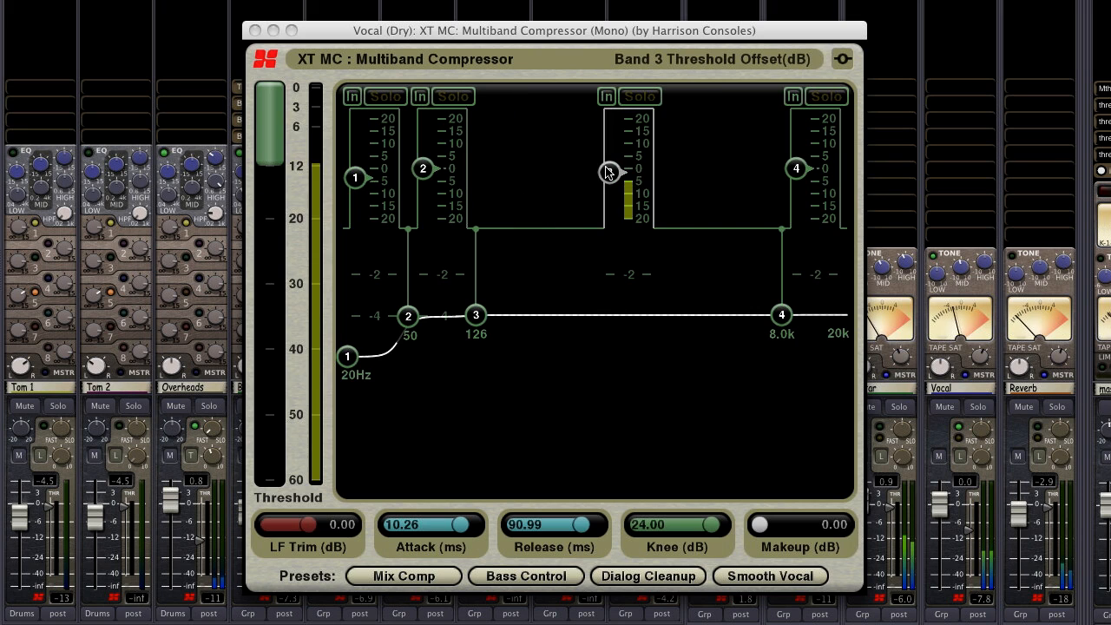
Shift the band 3 threshold offset on the Vocal (Dry) XT MC.
left_click_drag(608, 169, 608, 194)
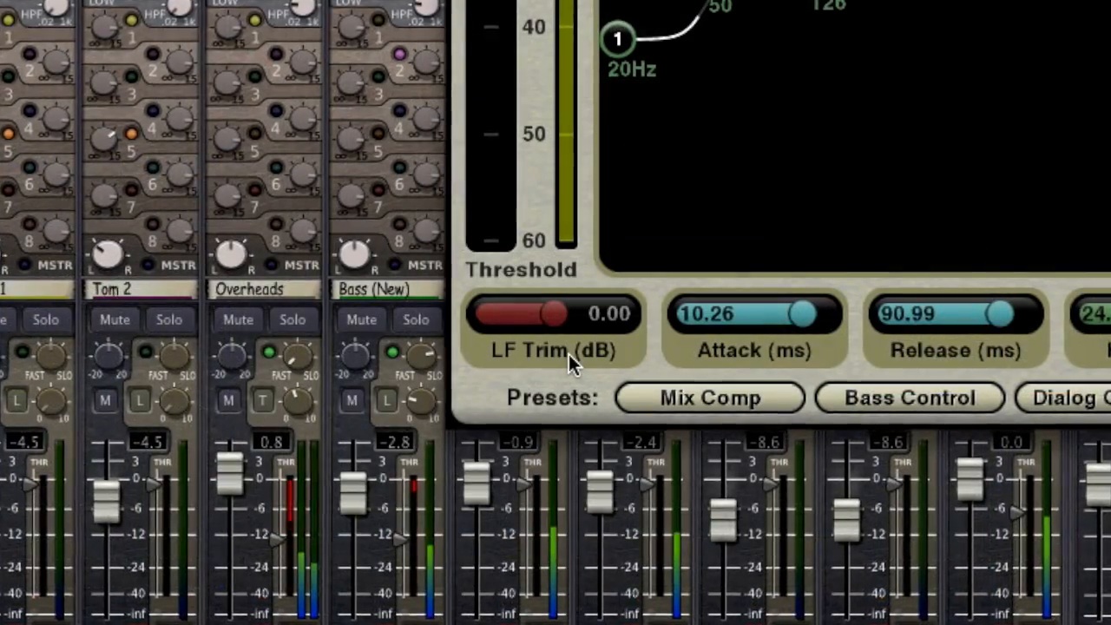
Lower the Vocal (Dry) LF Trim to -2.70 dB, then settle it at -2.16 dB.
left_click_drag(551, 314, 538, 315)
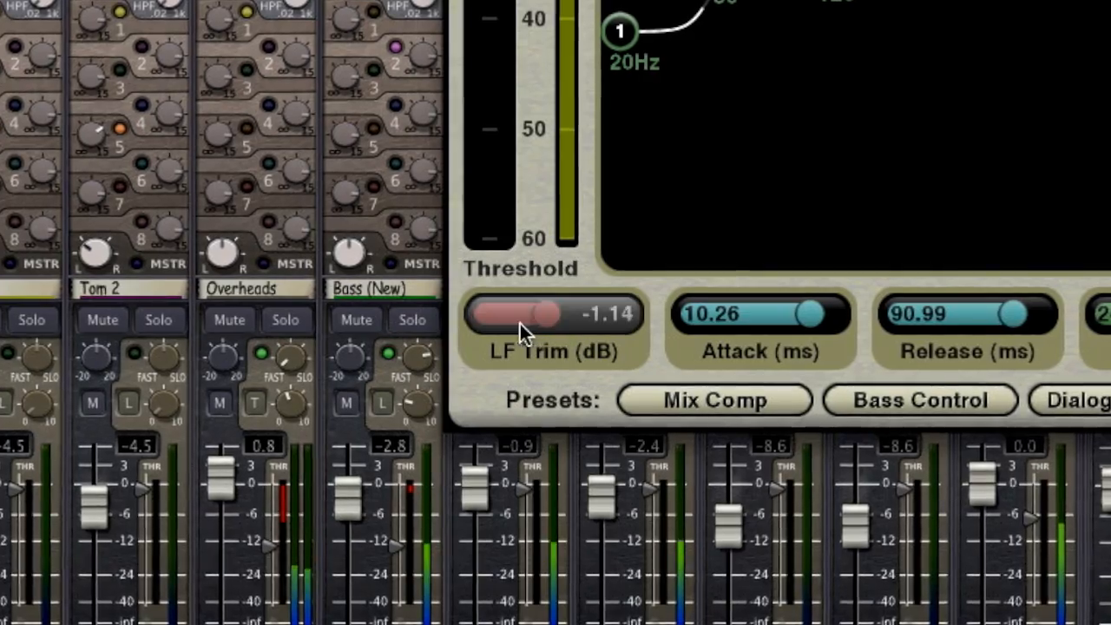
left_click_drag(543, 314, 513, 314)
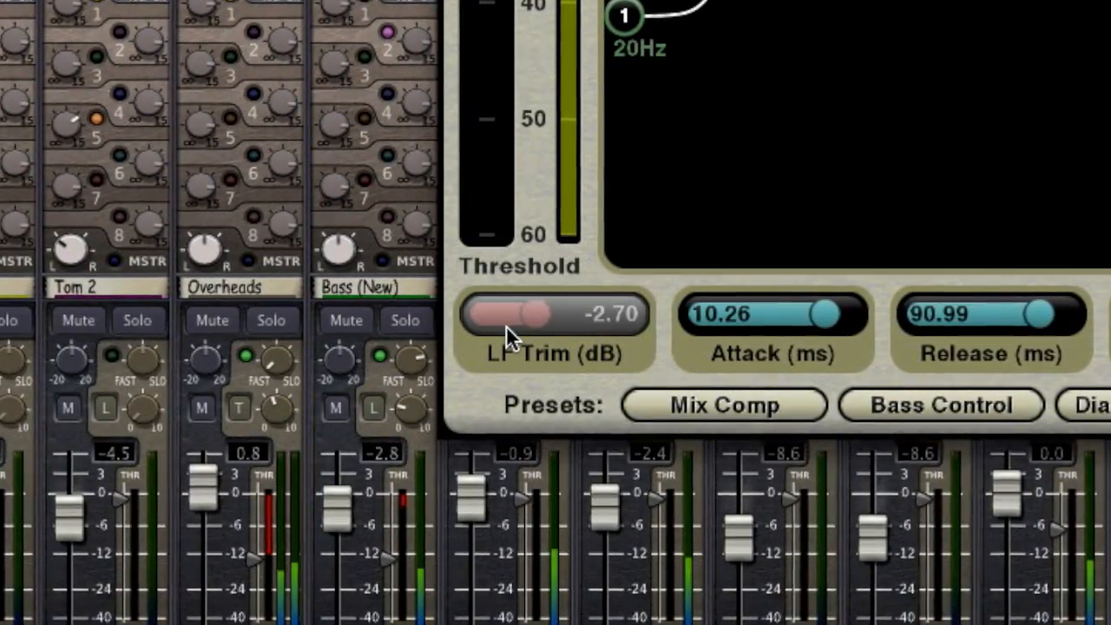
left_click_drag(521, 315, 543, 315)
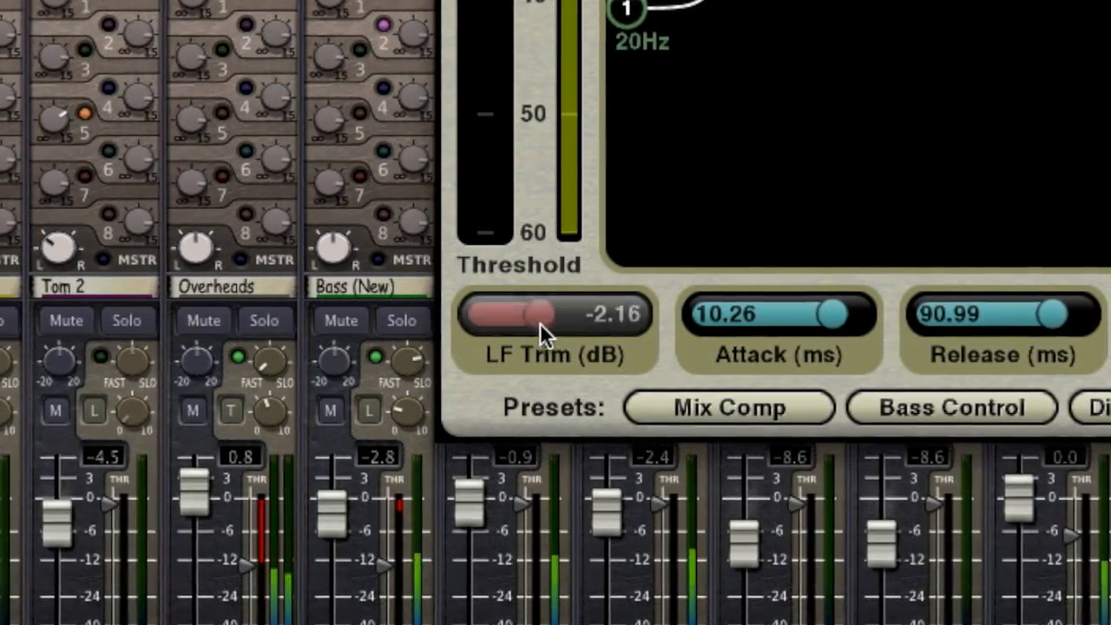